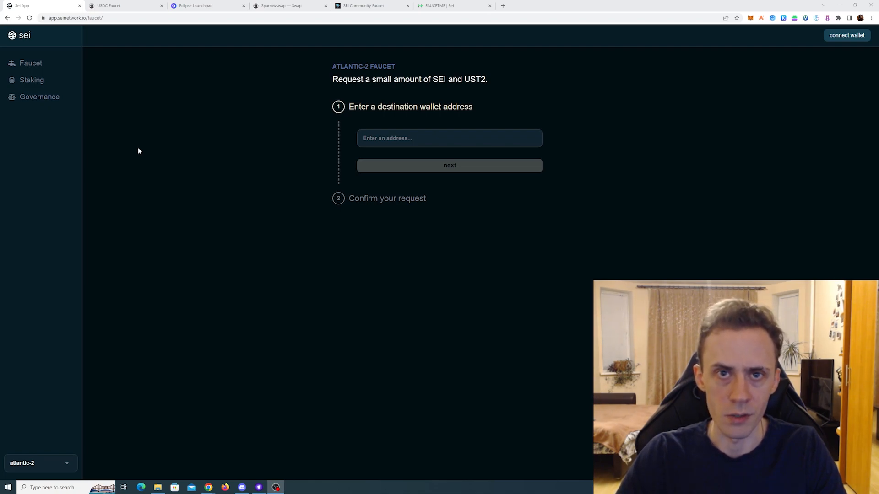
mouse_move(535, 48)
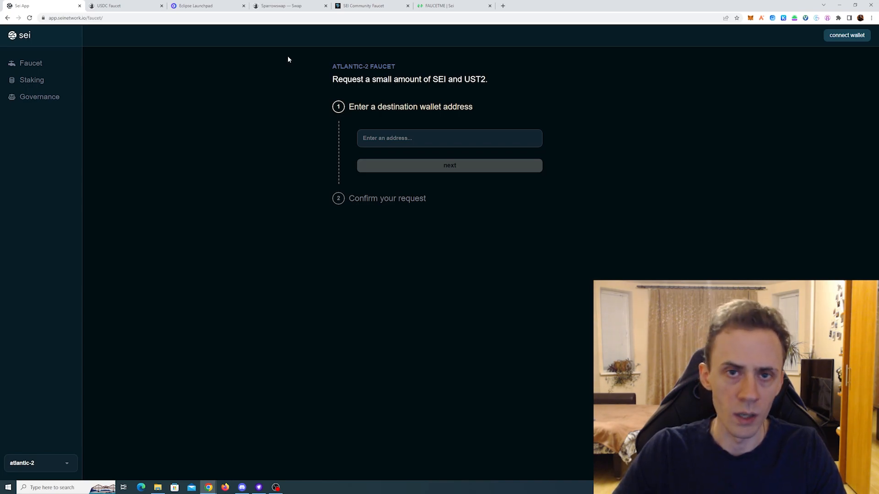
Pass the reCAPTCHA and connect Keplr on the USDC Faucet, which reports the faucet unavailable.
click(123, 6)
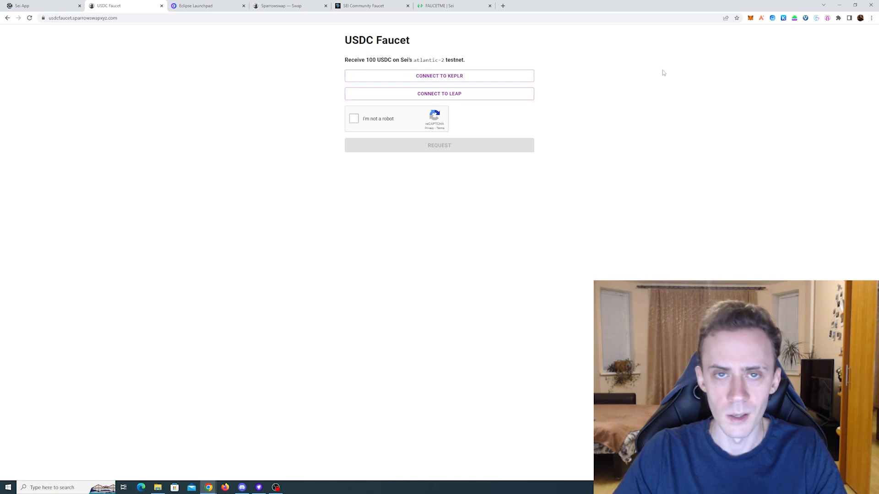
mouse_move(603, 63)
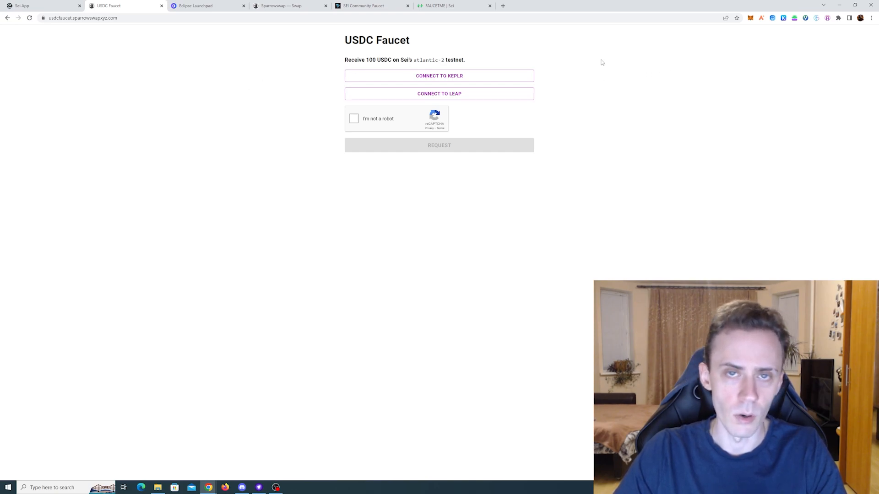
mouse_move(606, 64)
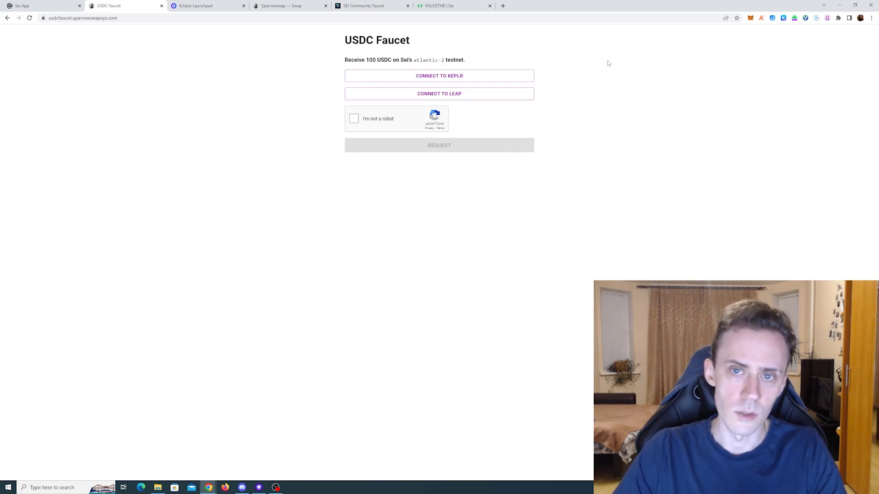
click(354, 118)
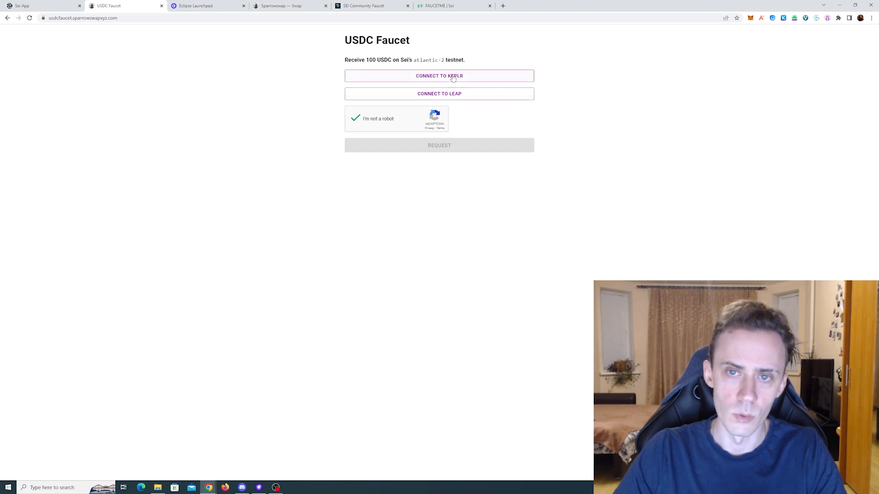
click(438, 76)
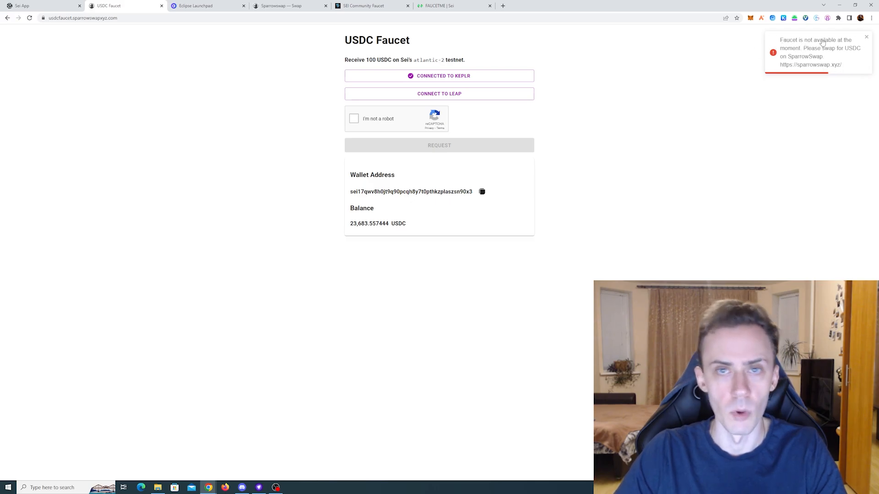
click(208, 5)
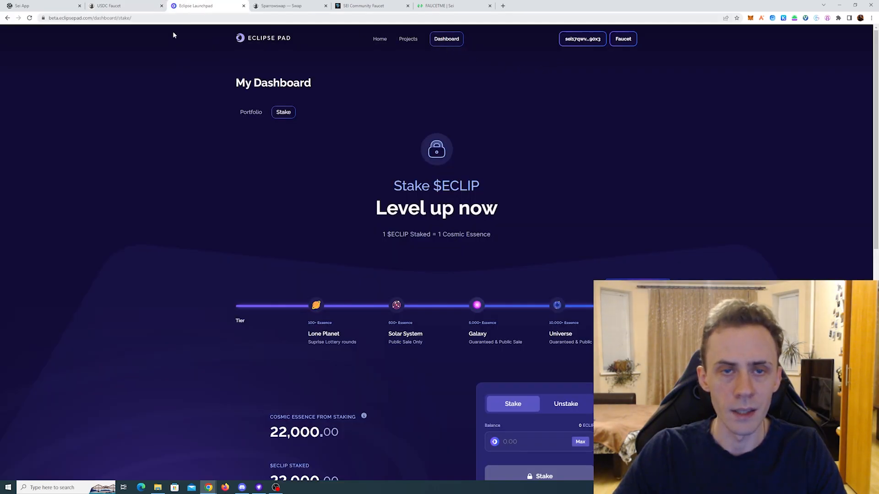
Claim ECLIP from the Eclipse Pad faucet so the staking balance shows 1,000 ECLIP.
click(623, 40)
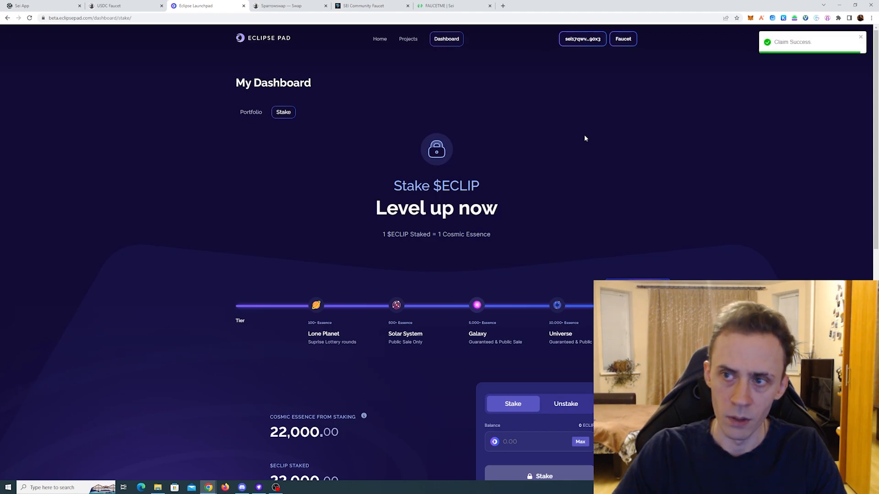
mouse_move(614, 56)
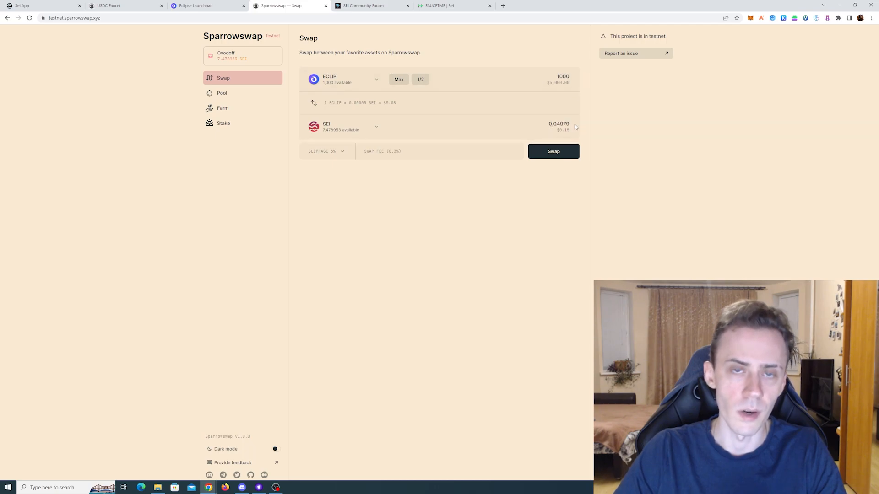
mouse_move(628, 123)
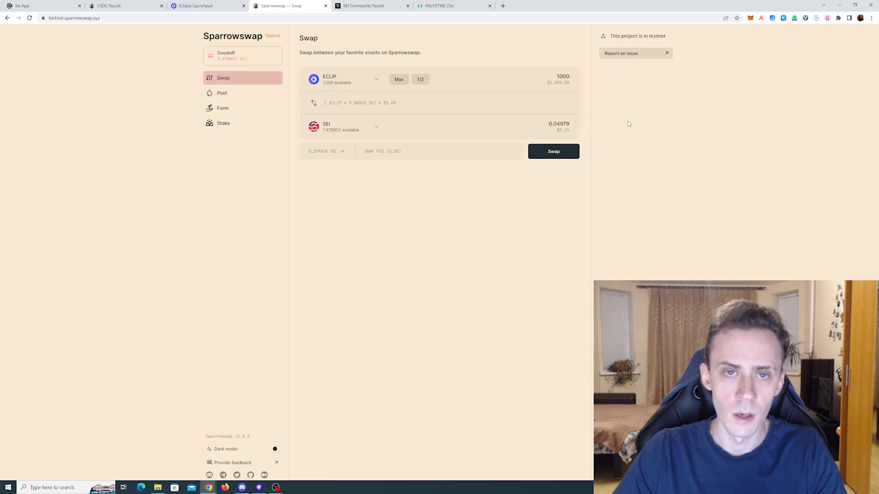
click(208, 5)
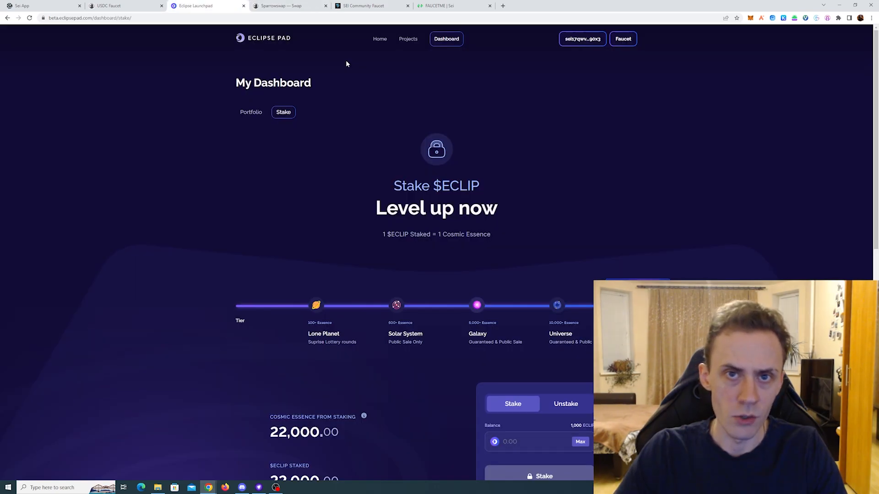
mouse_move(400, 81)
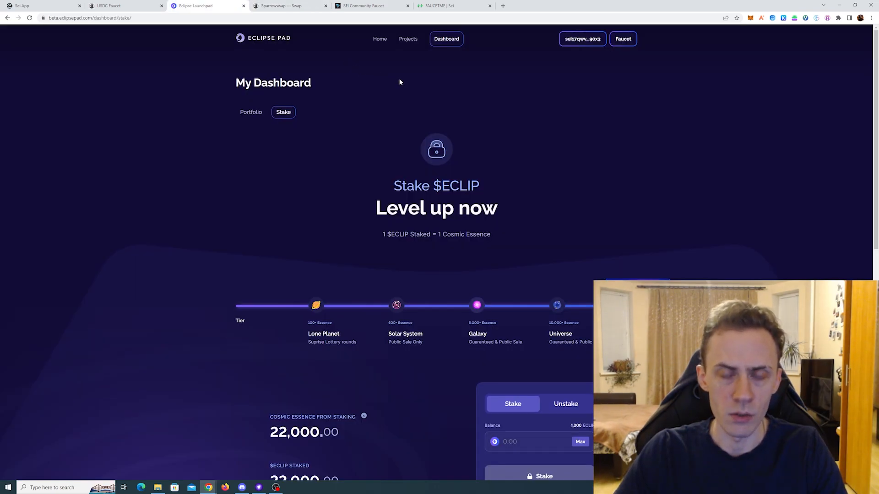
mouse_move(373, 75)
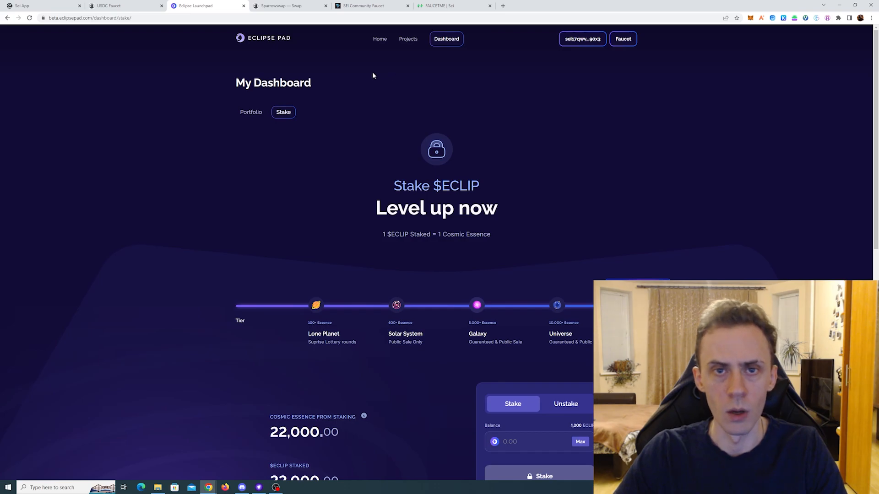
Request SEI from the SEI Community Faucet, which says funds were already sent to this address.
click(368, 6)
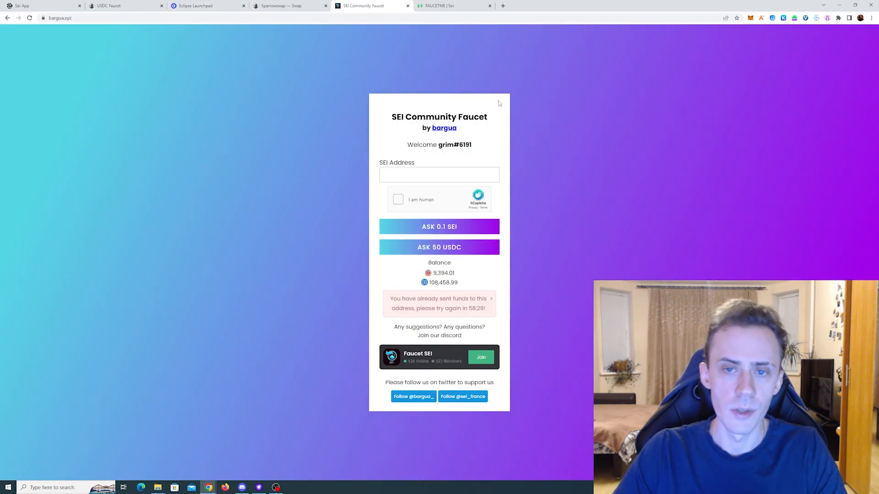
mouse_move(608, 106)
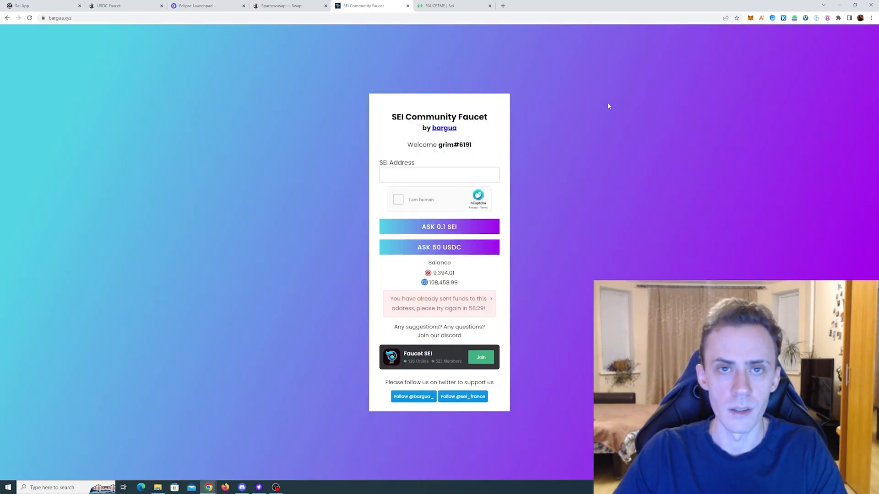
mouse_move(581, 178)
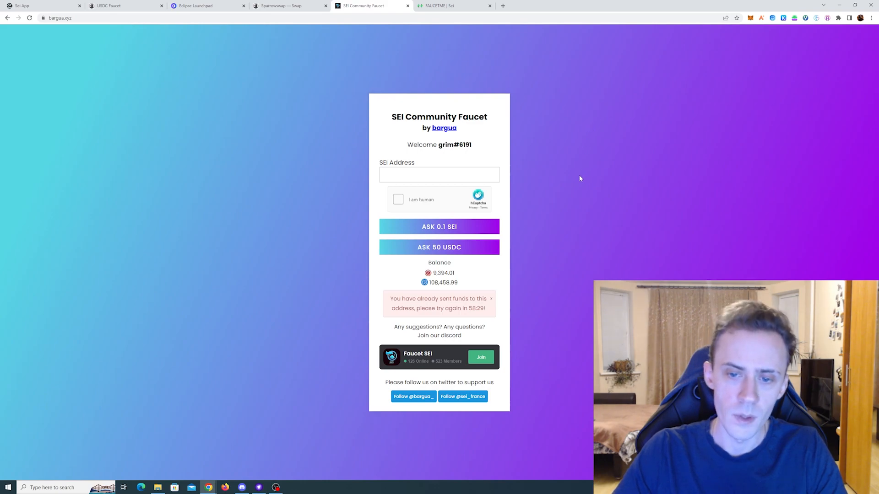
click(439, 226)
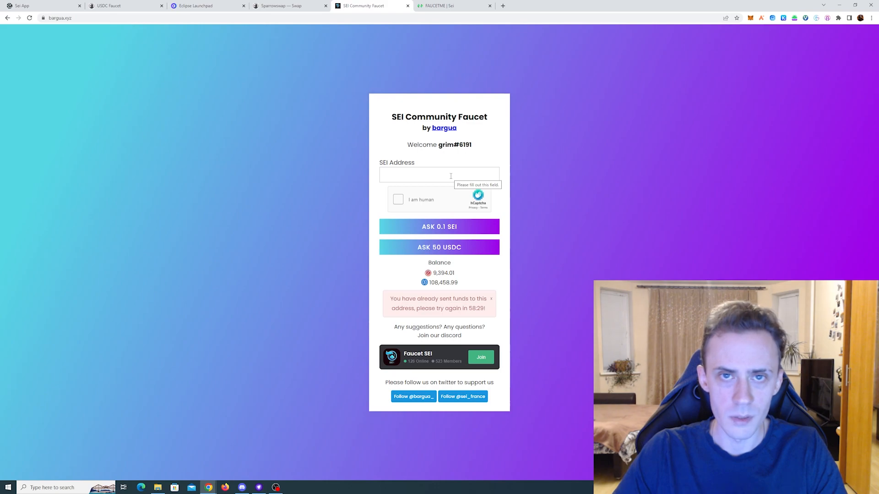
mouse_move(541, 176)
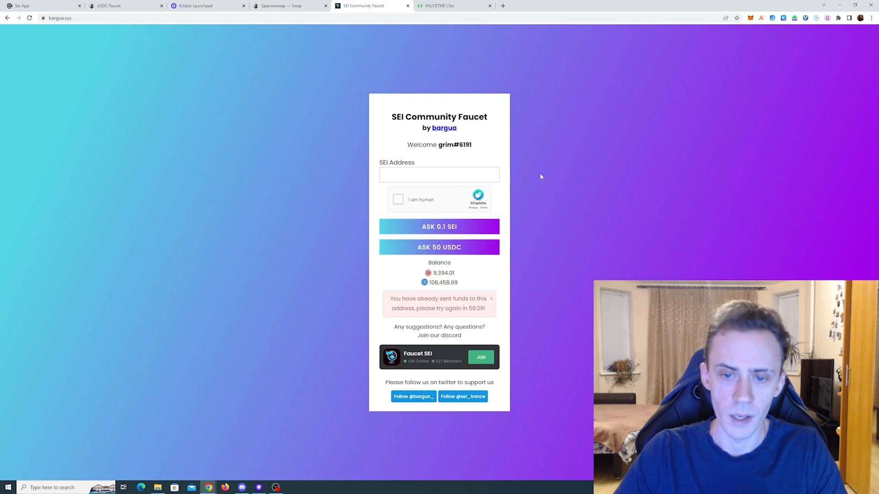
mouse_move(530, 227)
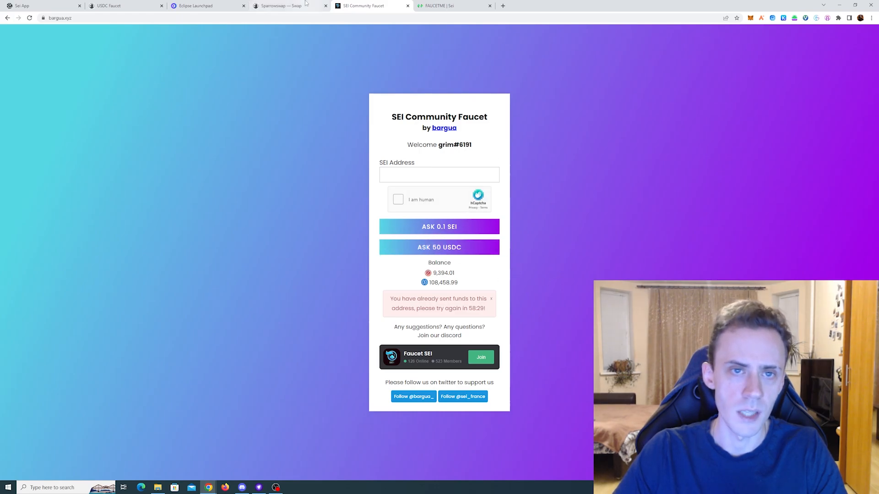
Quote a 1,500 USDC-to-SEI swap on Sparrowswap, then return to the SEI Community Faucet.
click(289, 5)
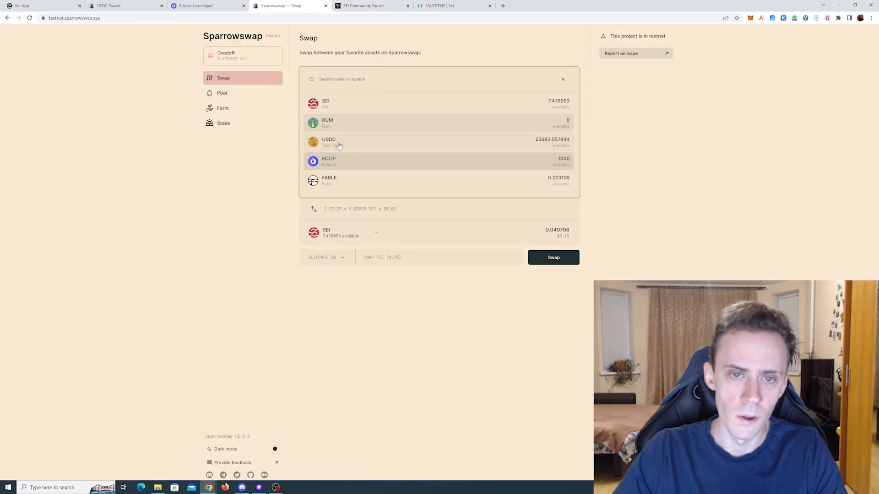
click(329, 142)
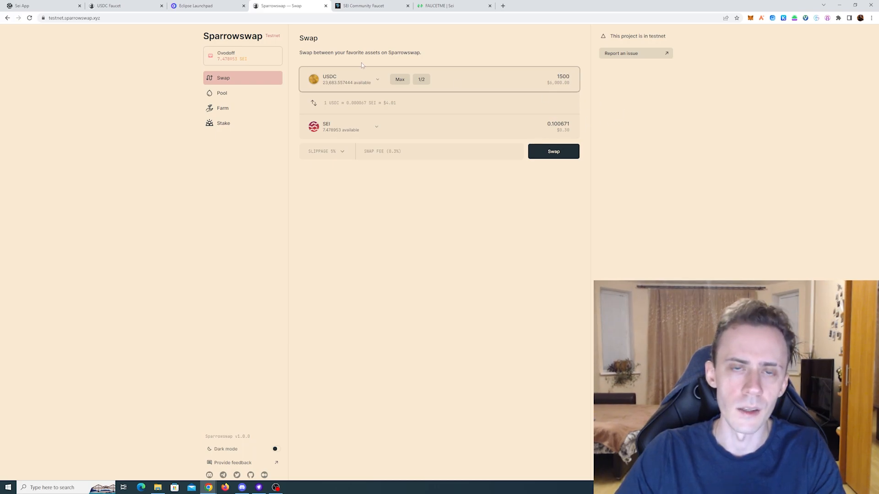
click(363, 5)
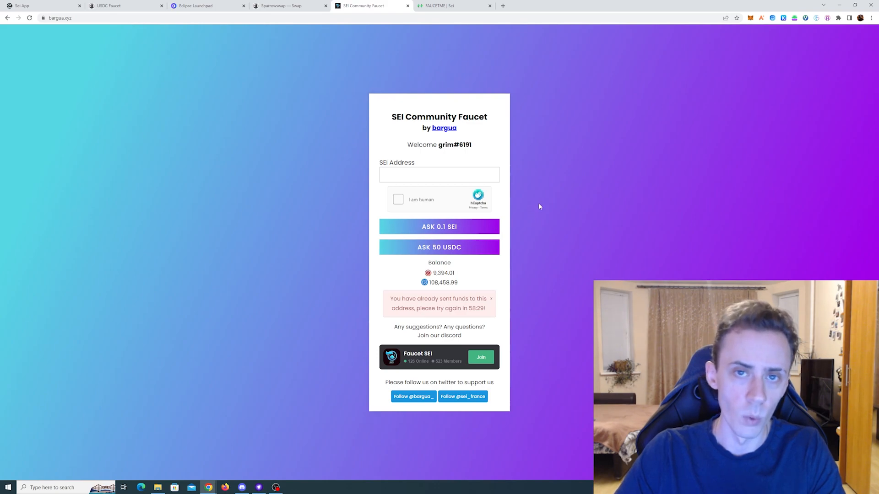
mouse_move(507, 183)
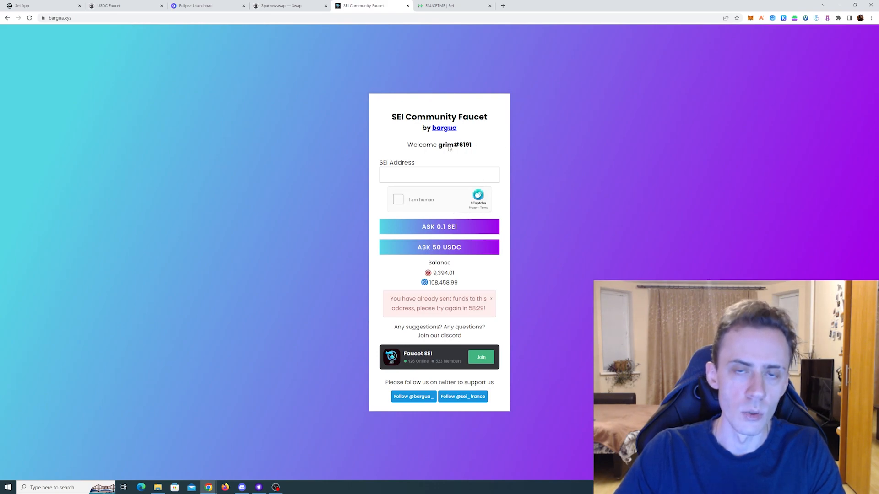
mouse_move(460, 148)
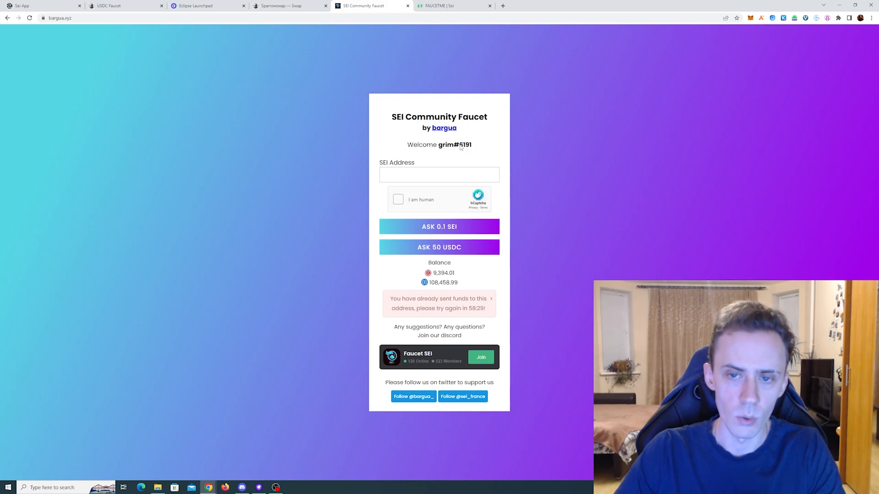
mouse_move(555, 134)
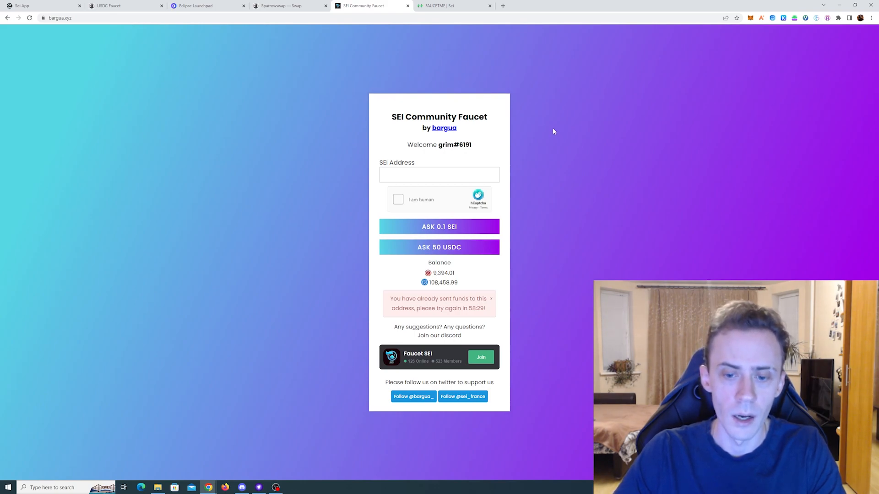
mouse_move(594, 131)
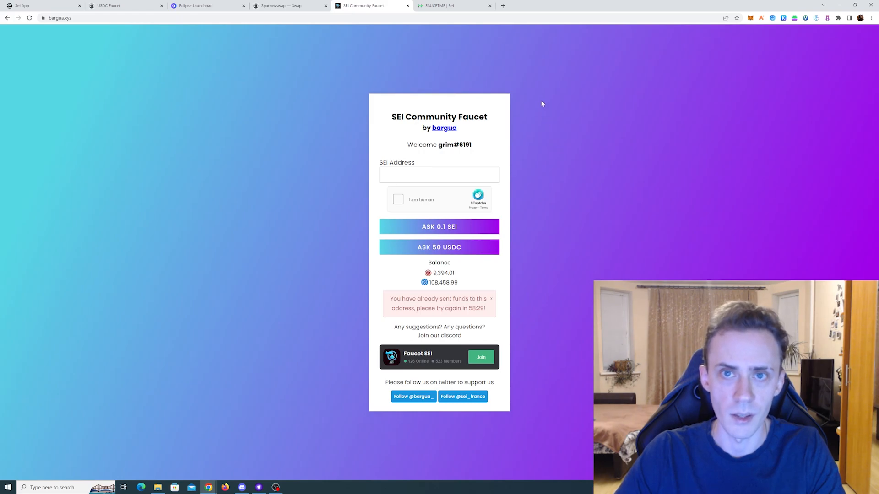
View FaucetMe's transaction table gaining a new 1.5 SEI payout, supply dropping to 100,125.2.
click(454, 5)
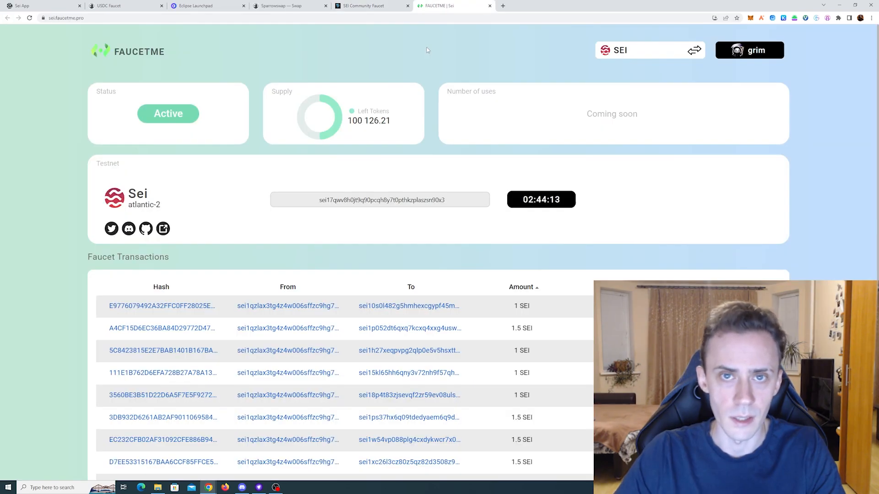
mouse_move(430, 62)
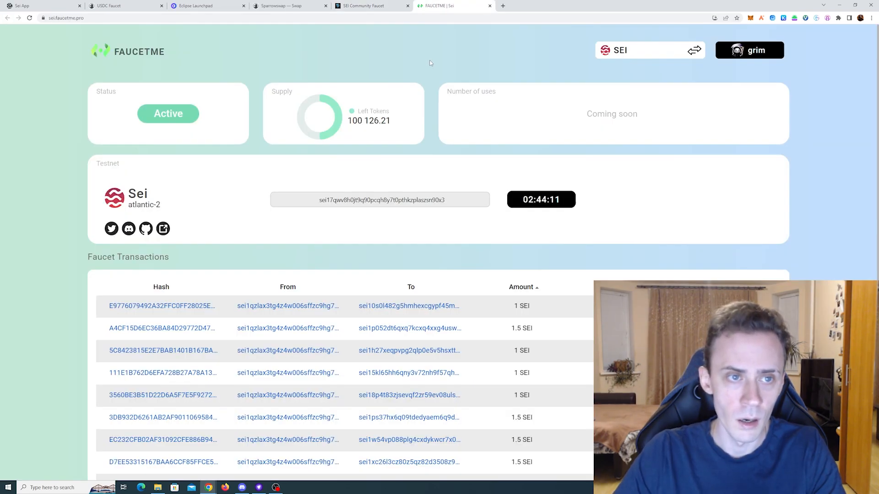
scroll(down, 3)
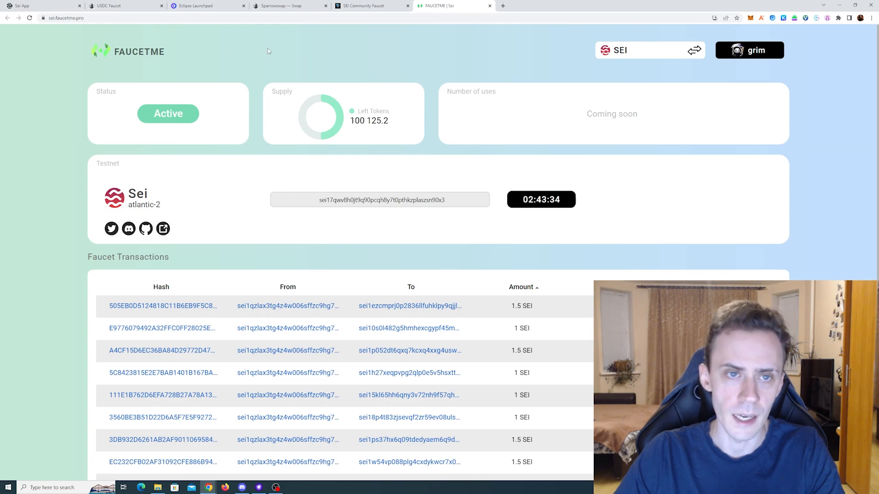
mouse_move(650, 97)
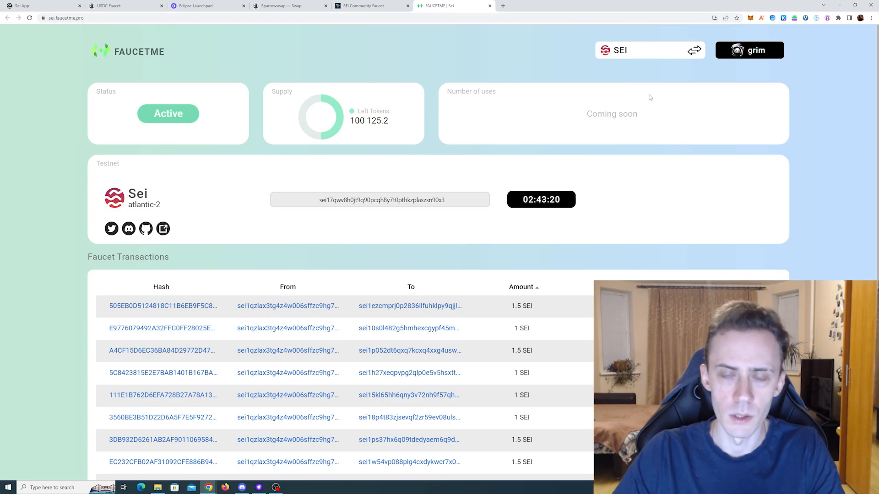
mouse_move(587, 66)
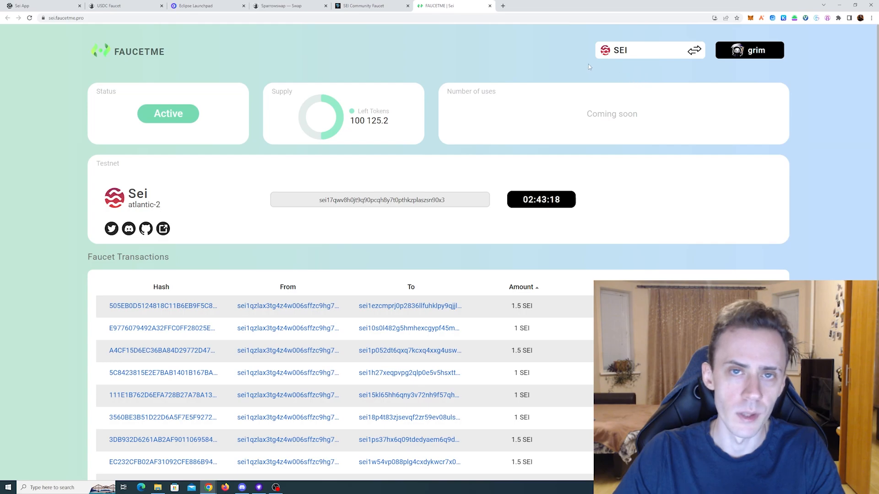